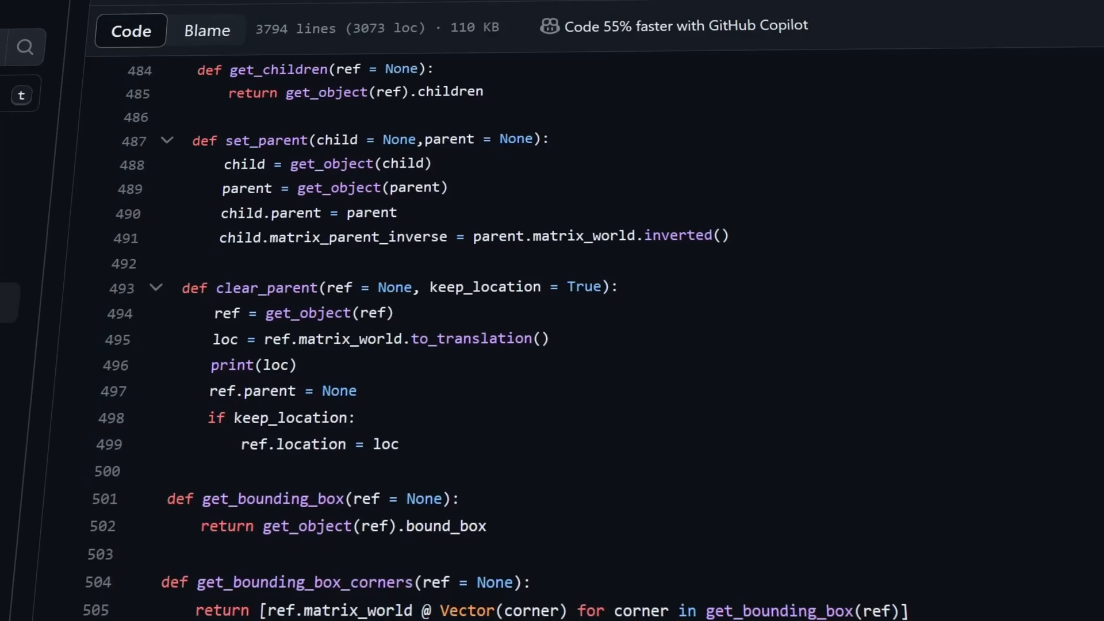
- View the easybpy.py source from the EasyBPY repository file list
{"action": "scroll", "scroll_direction": "down", "scroll_amount": 3}
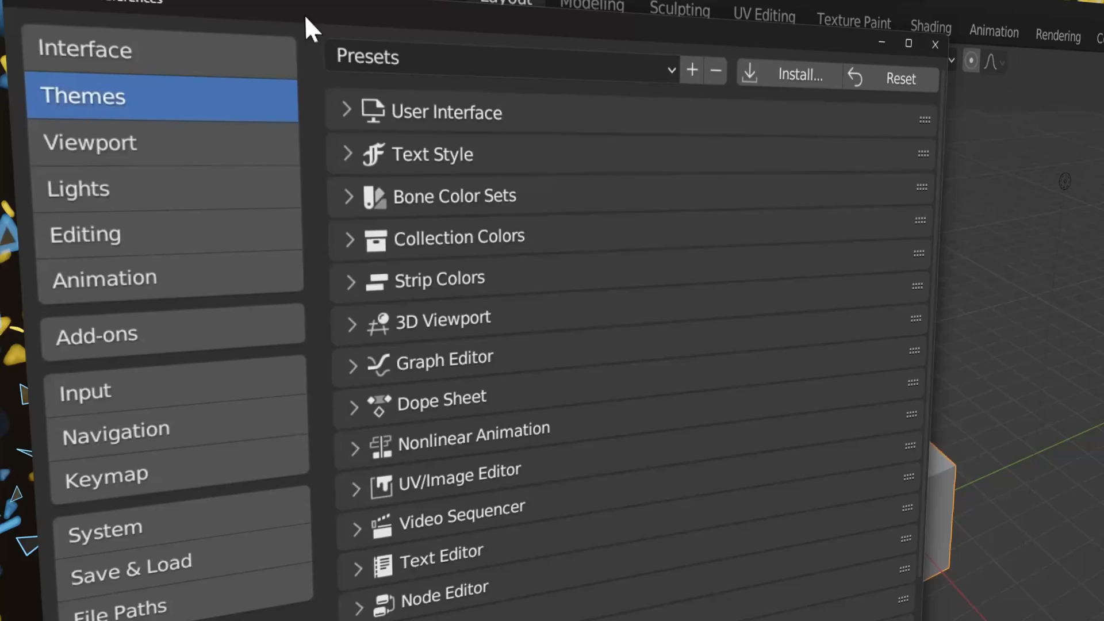
{"action": "left_click", "coordinate": [97, 334]}
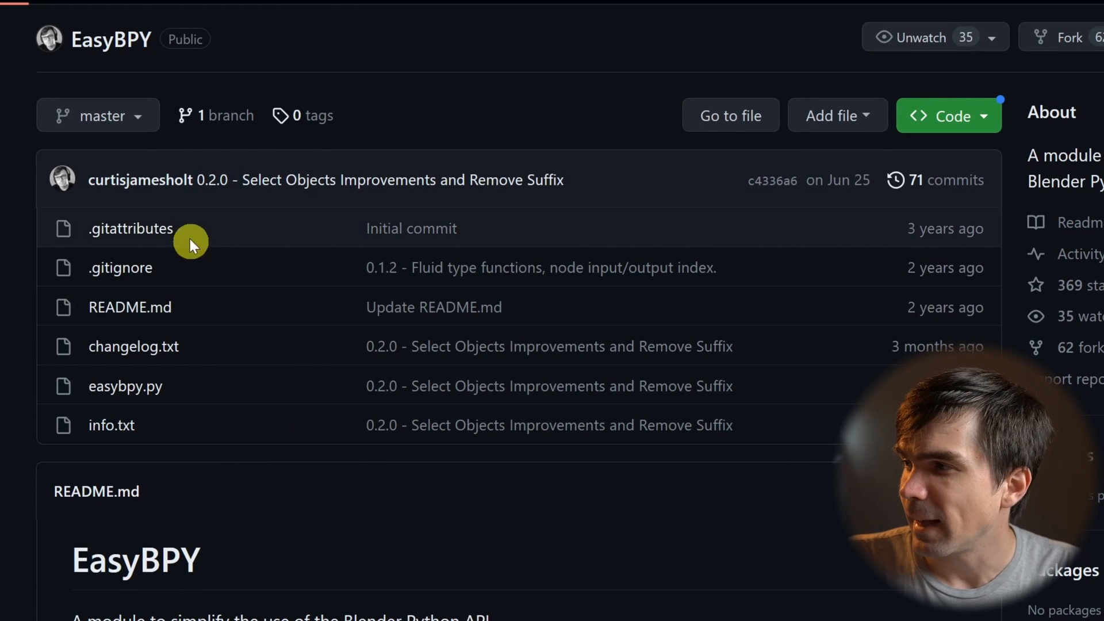
{"action": "mouse_move", "coordinate": [130, 307]}
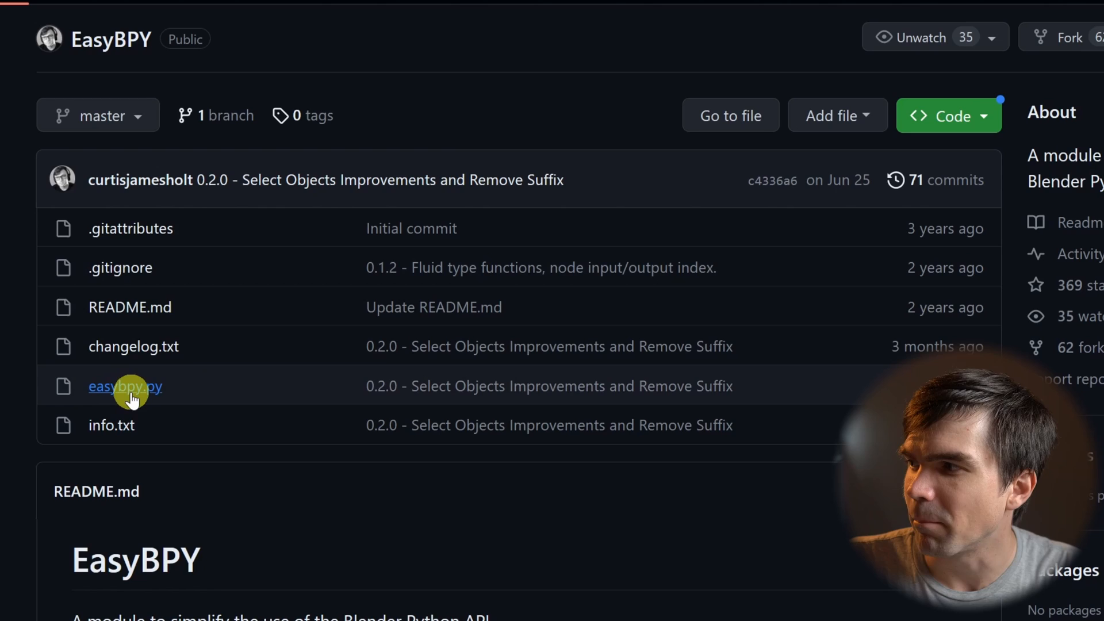
{"action": "left_click", "coordinate": [125, 386]}
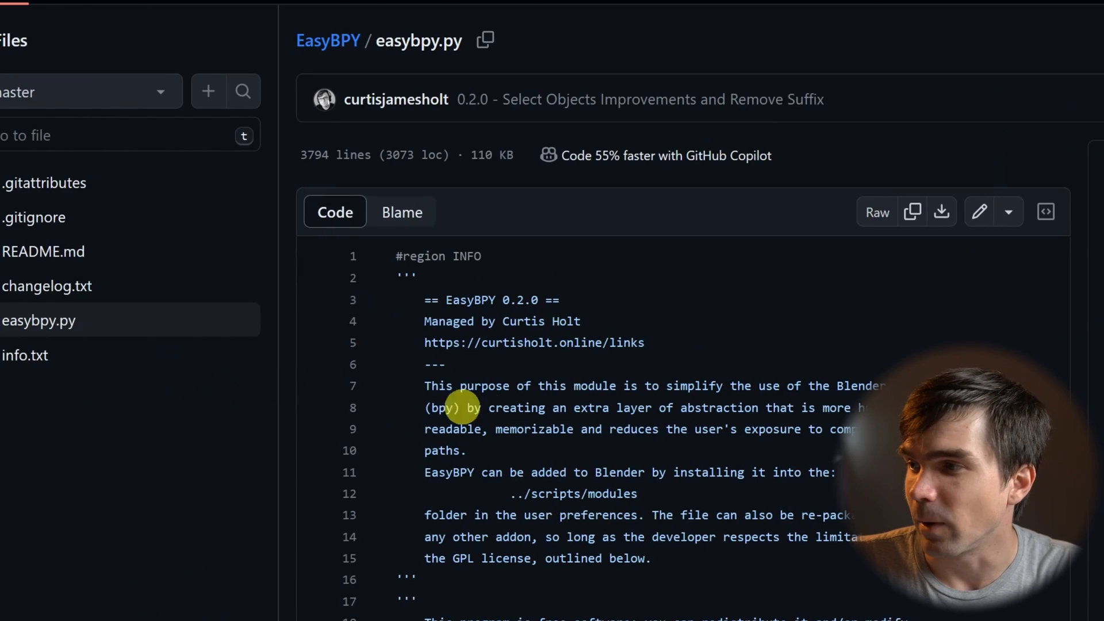
{"action": "scroll", "scroll_direction": "down", "scroll_amount": 3}
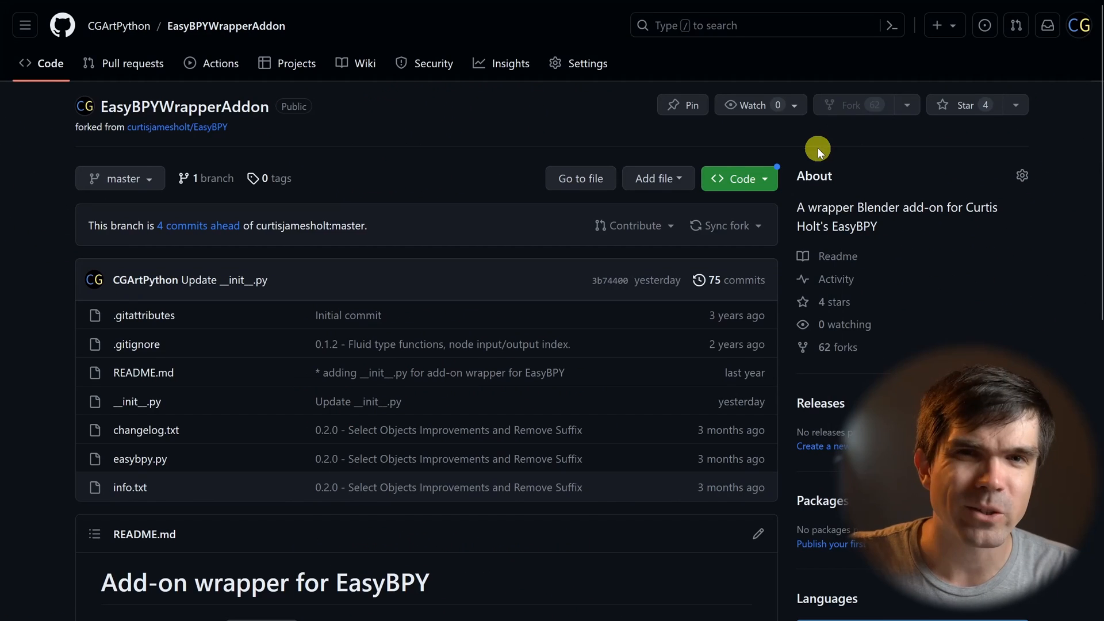
{"action": "mouse_move", "coordinate": [807, 153]}
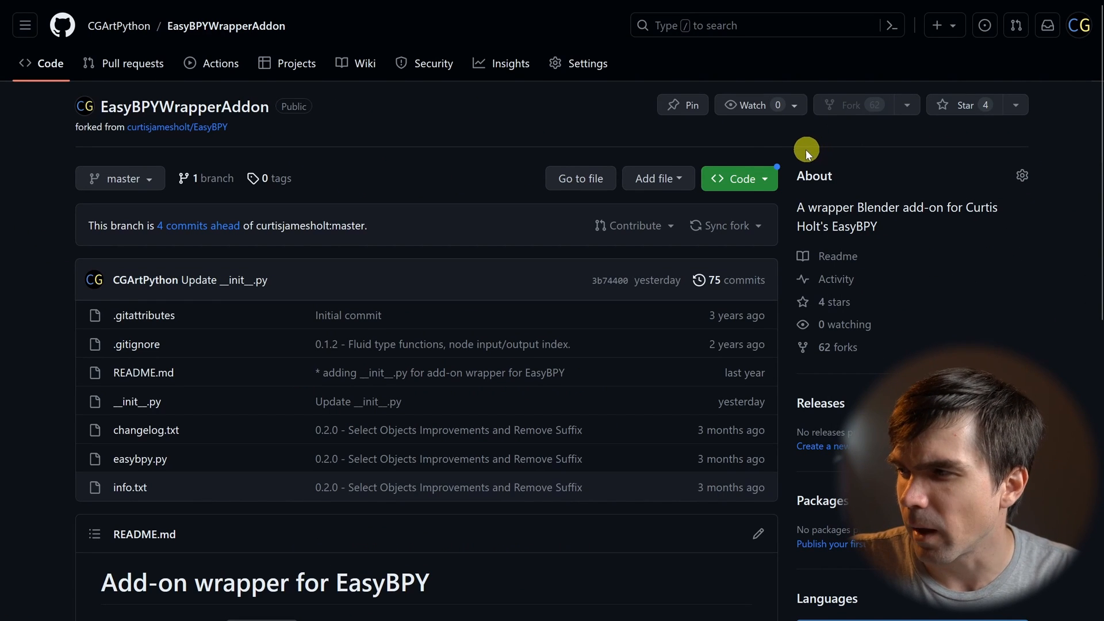
{"action": "mouse_move", "coordinate": [261, 346]}
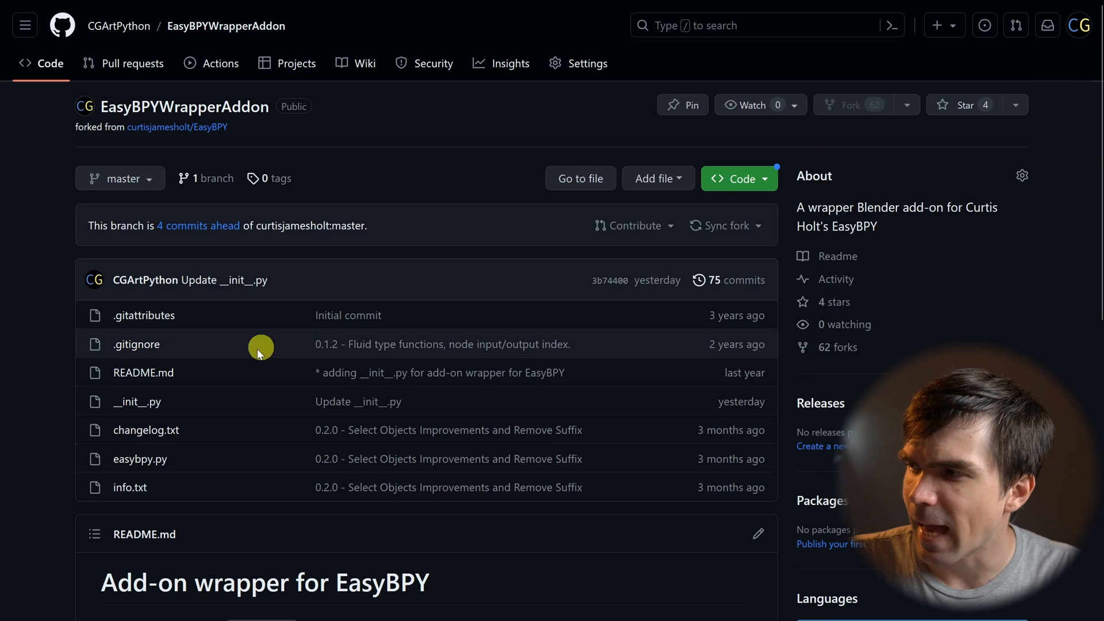
{"action": "mouse_move", "coordinate": [136, 401]}
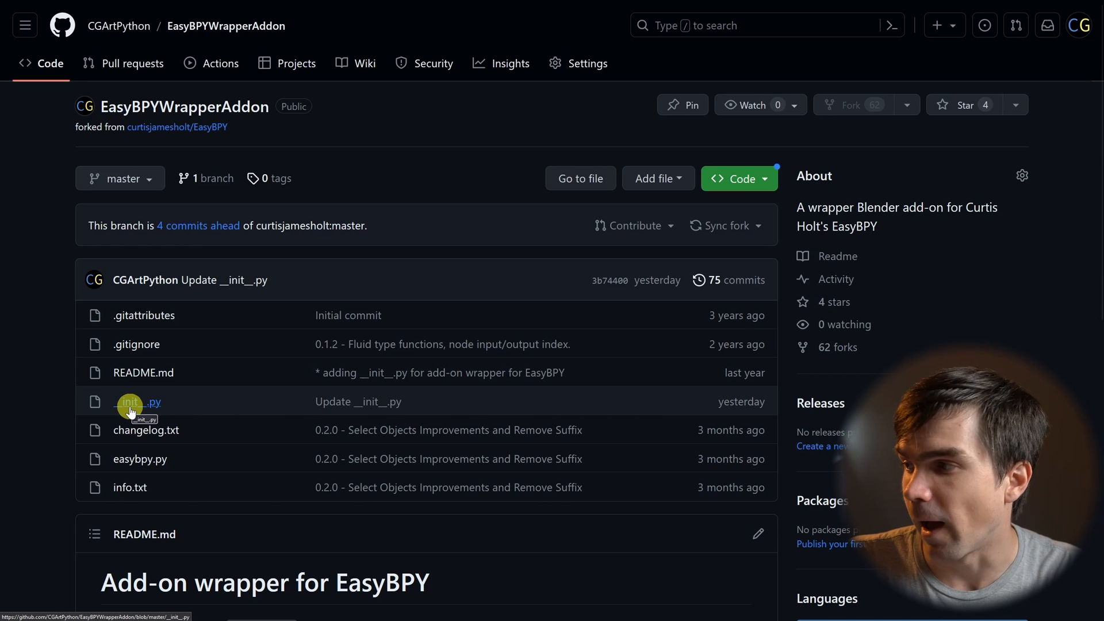
- Review the wrapper's __init__.py, highlighting a function definition and the sys.path usage in register()
{"action": "left_click", "coordinate": [130, 402]}
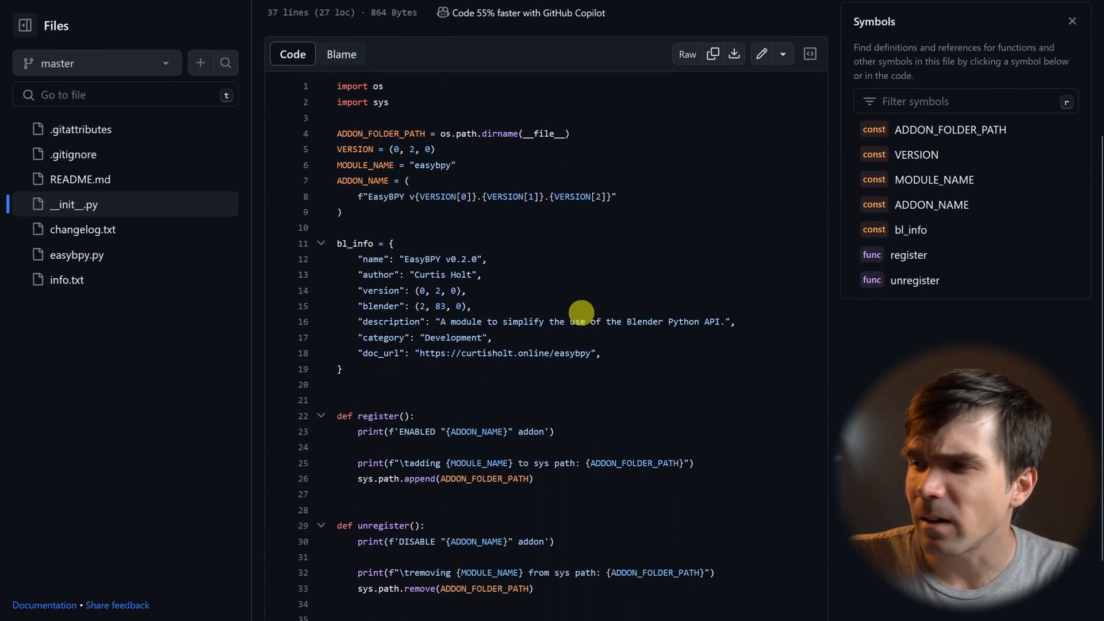
{"action": "scroll", "scroll_direction": "down", "scroll_amount": 3}
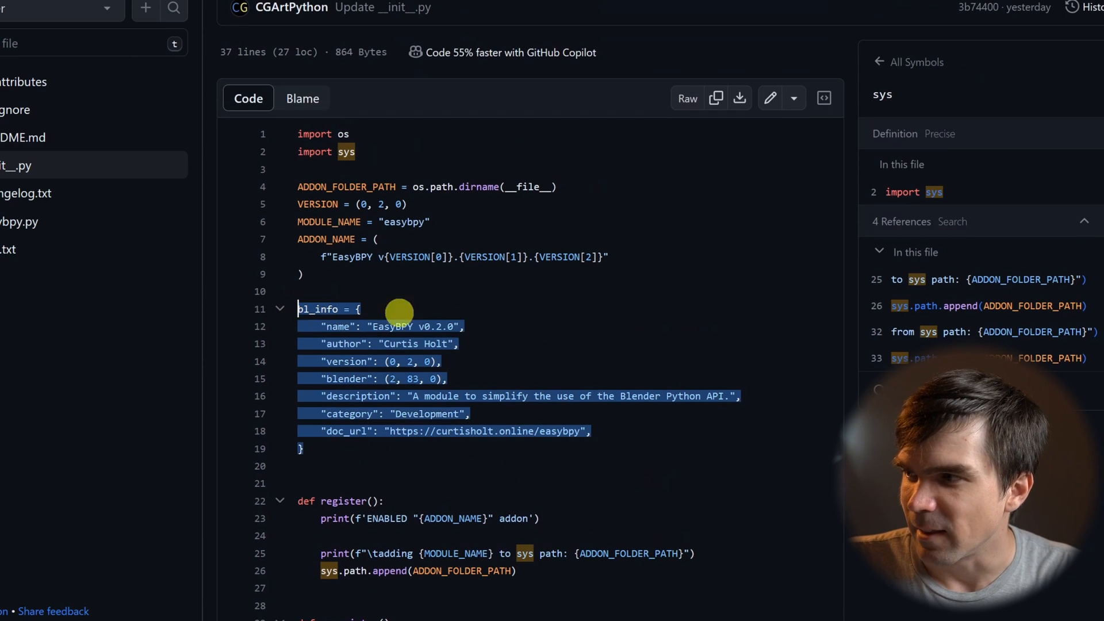
{"action": "left_click", "coordinate": [318, 309]}
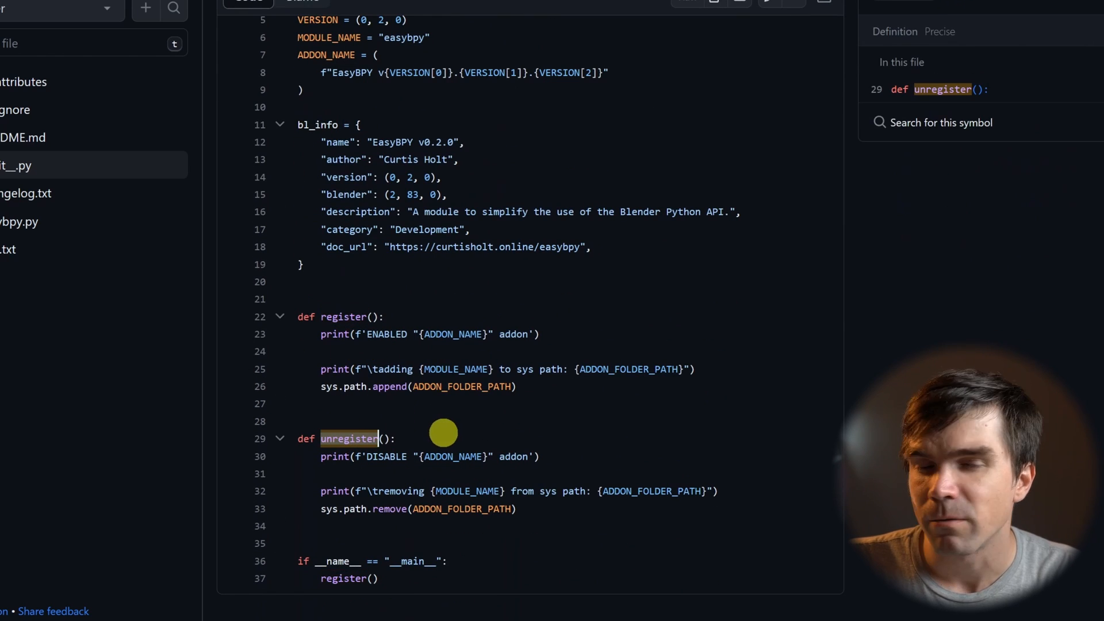
{"action": "mouse_move", "coordinate": [449, 415]}
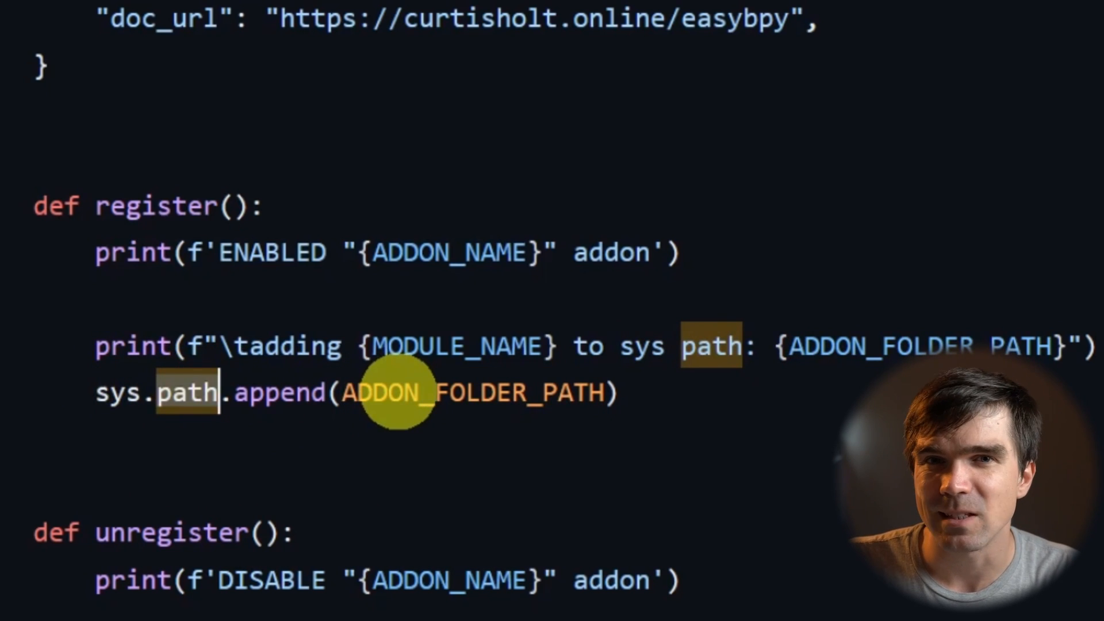
{"action": "double_click", "coordinate": [472, 393]}
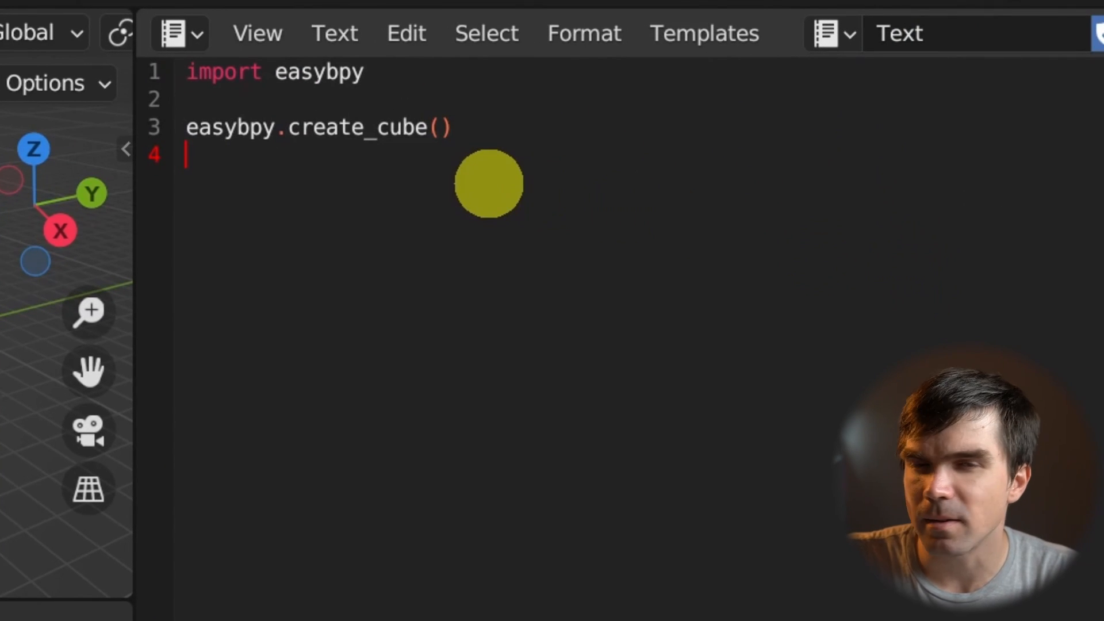
- Select the create_cube call in the easybpy script
{"action": "double_click", "coordinate": [319, 71]}
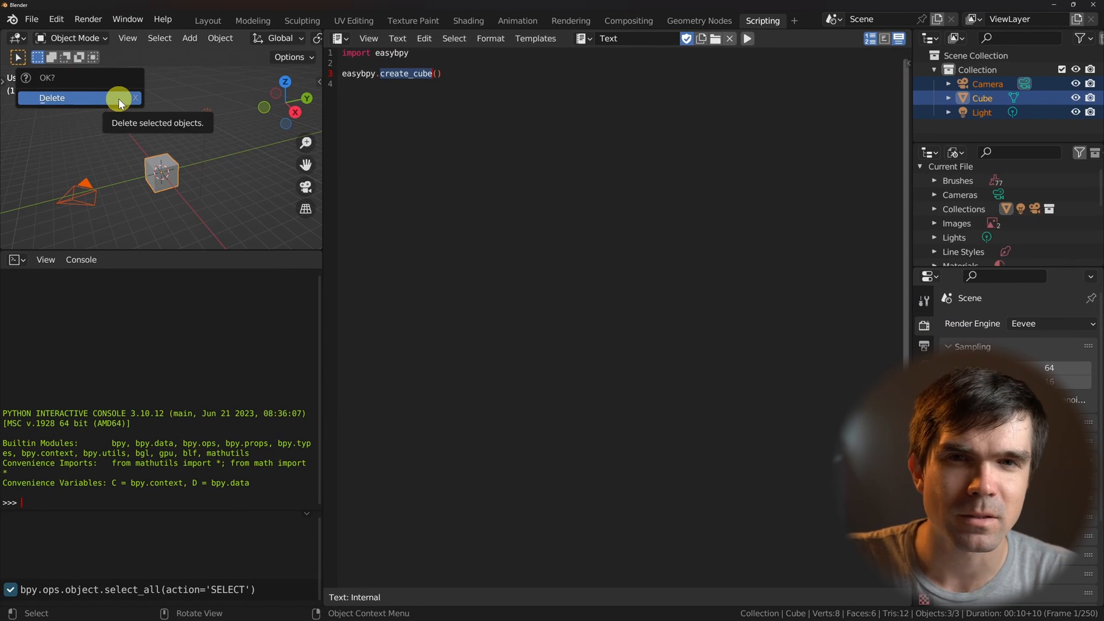
- Delete the default objects and run the script, getting a ModuleNotFoundError for easybpy
{"action": "left_click", "coordinate": [51, 98]}
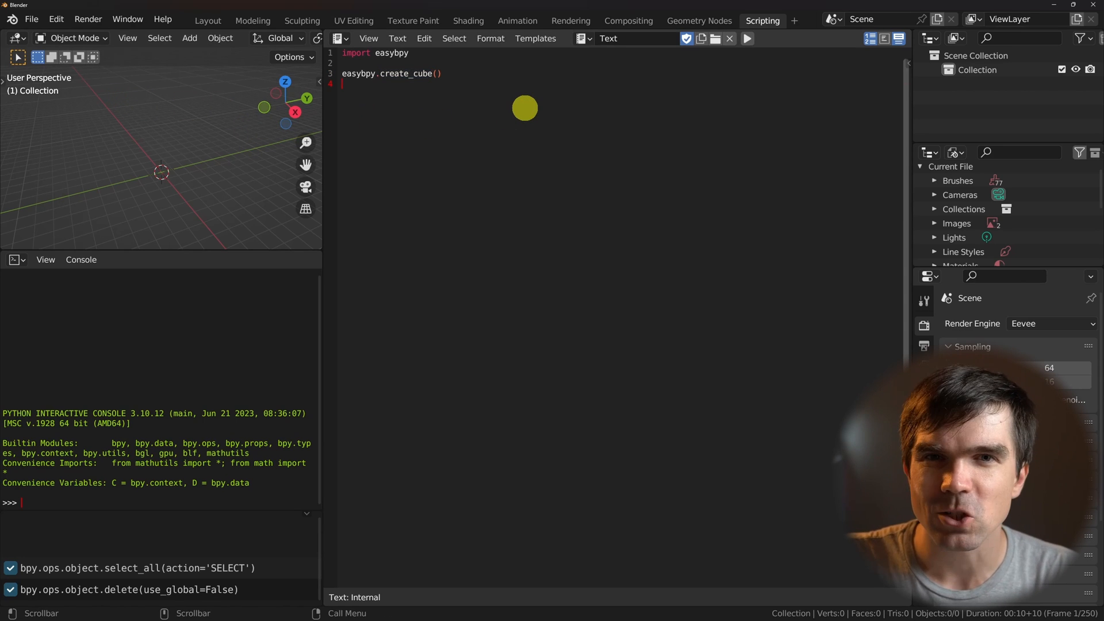
{"action": "left_click", "coordinate": [745, 39]}
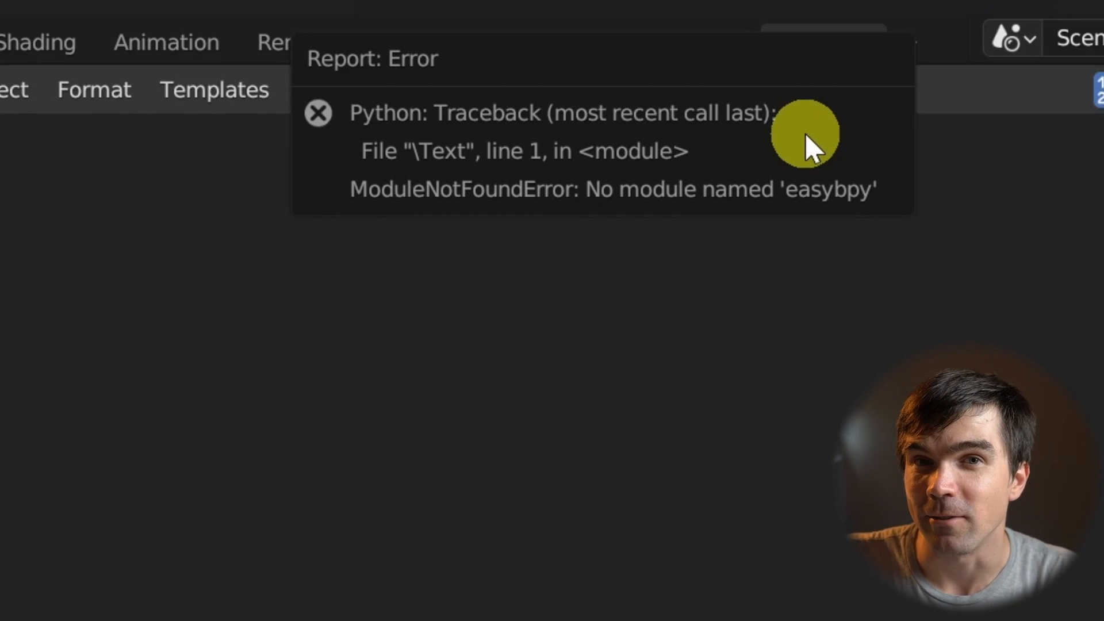
{"action": "left_click", "coordinate": [54, 20]}
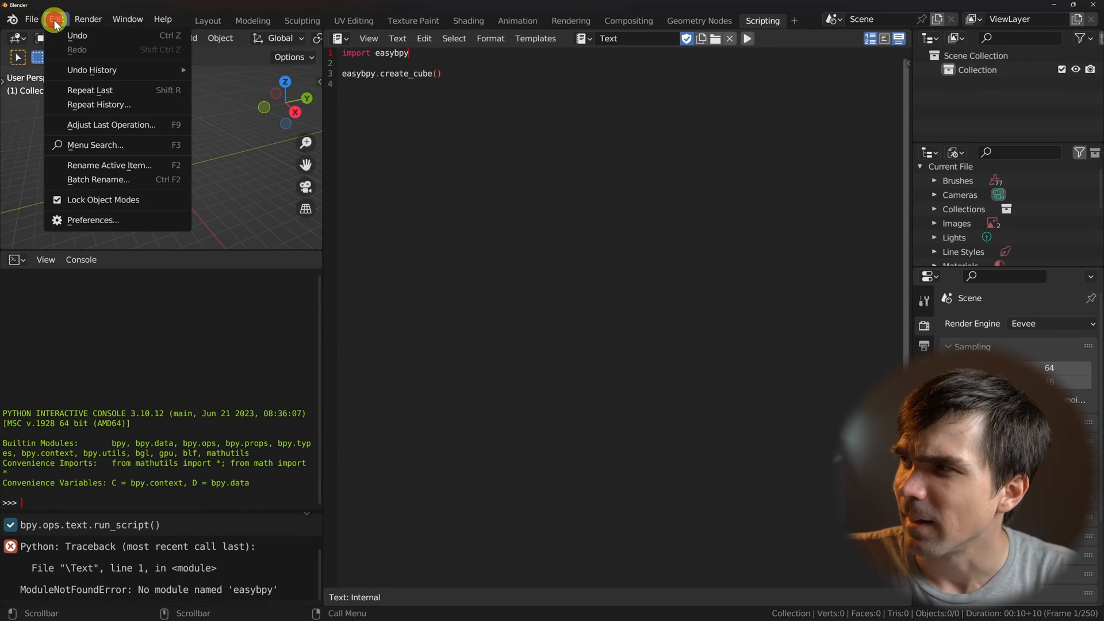
- Start installing an add-on from file in Preferences > Add-ons
{"action": "left_click", "coordinate": [92, 219]}
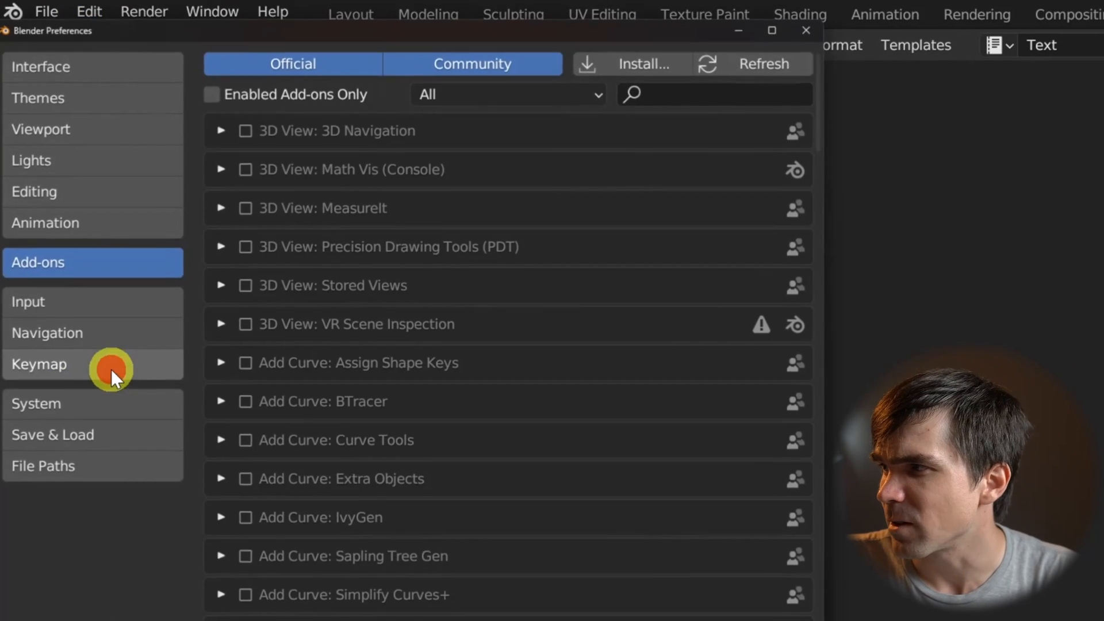
{"action": "mouse_move", "coordinate": [645, 63]}
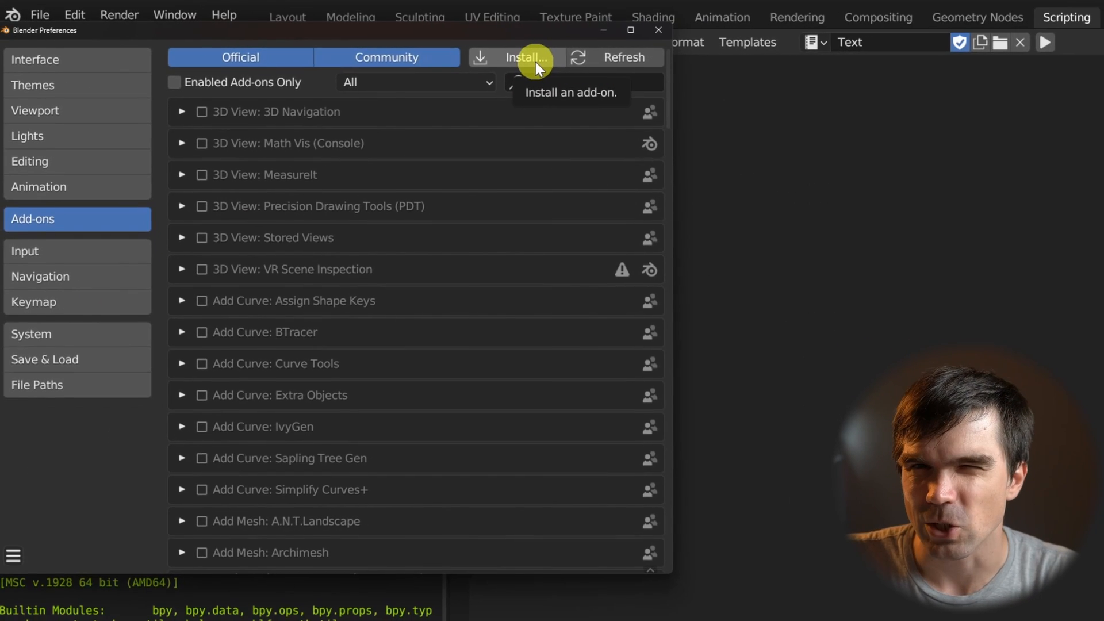
{"action": "left_click", "coordinate": [521, 57]}
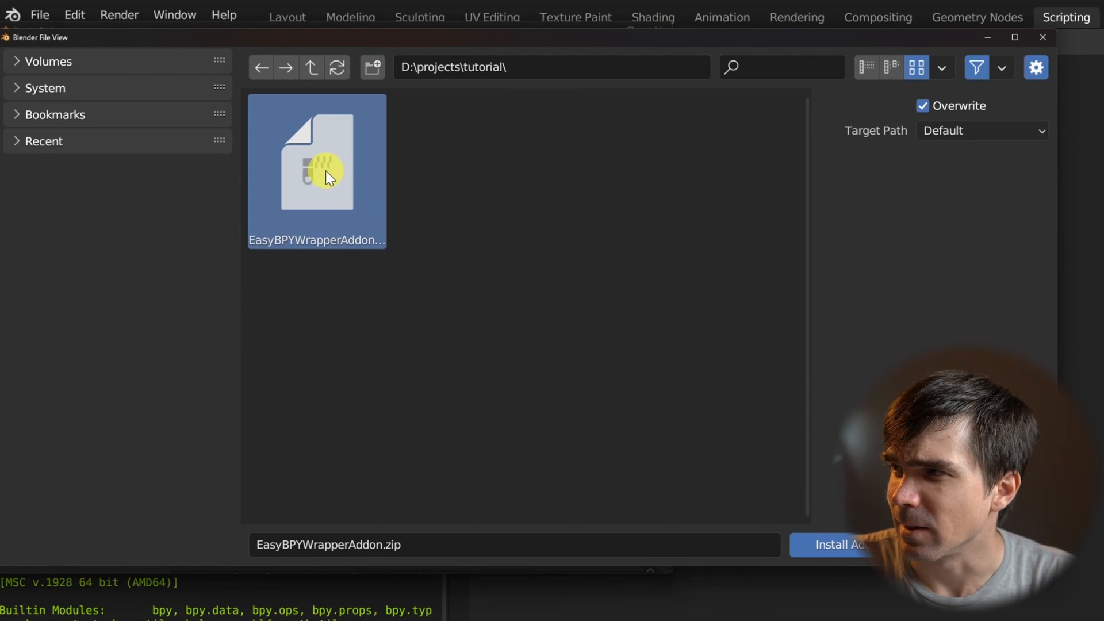
- Install EasyBPYWrapperAddon.zip and enable the Development: EasyBPY v0.2.0 add-on
{"action": "left_click", "coordinate": [834, 544]}
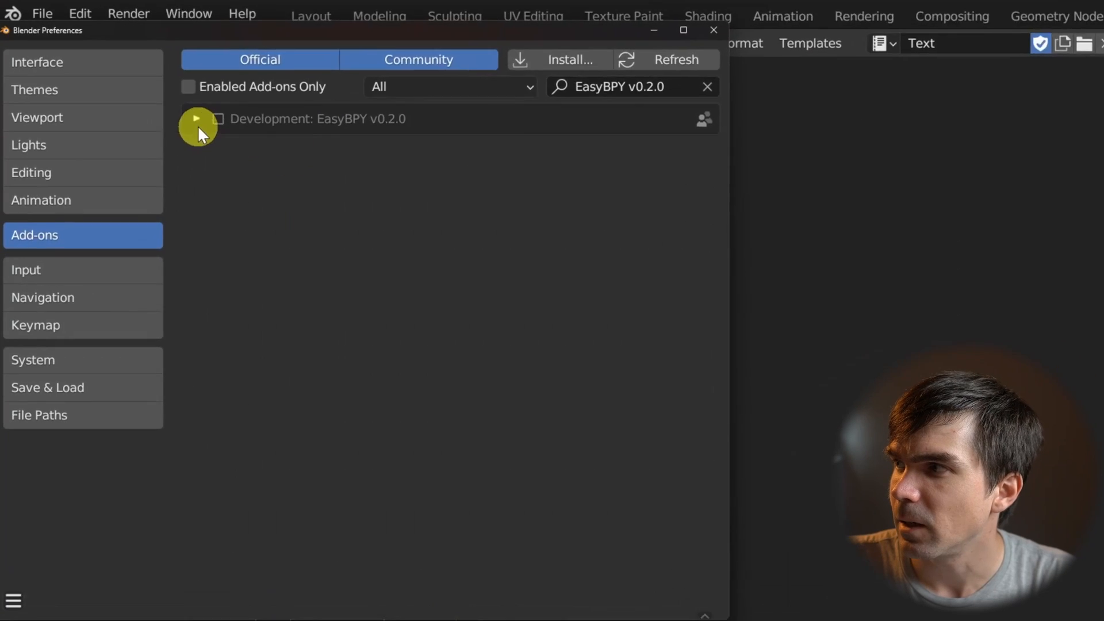
{"action": "left_click", "coordinate": [196, 118]}
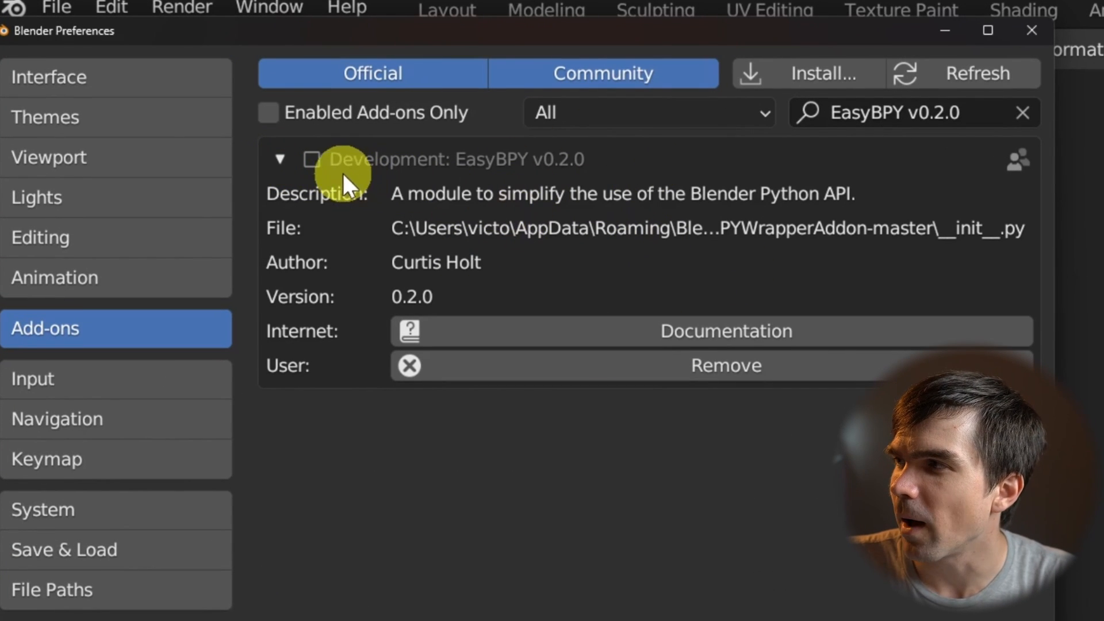
{"action": "left_click", "coordinate": [312, 159]}
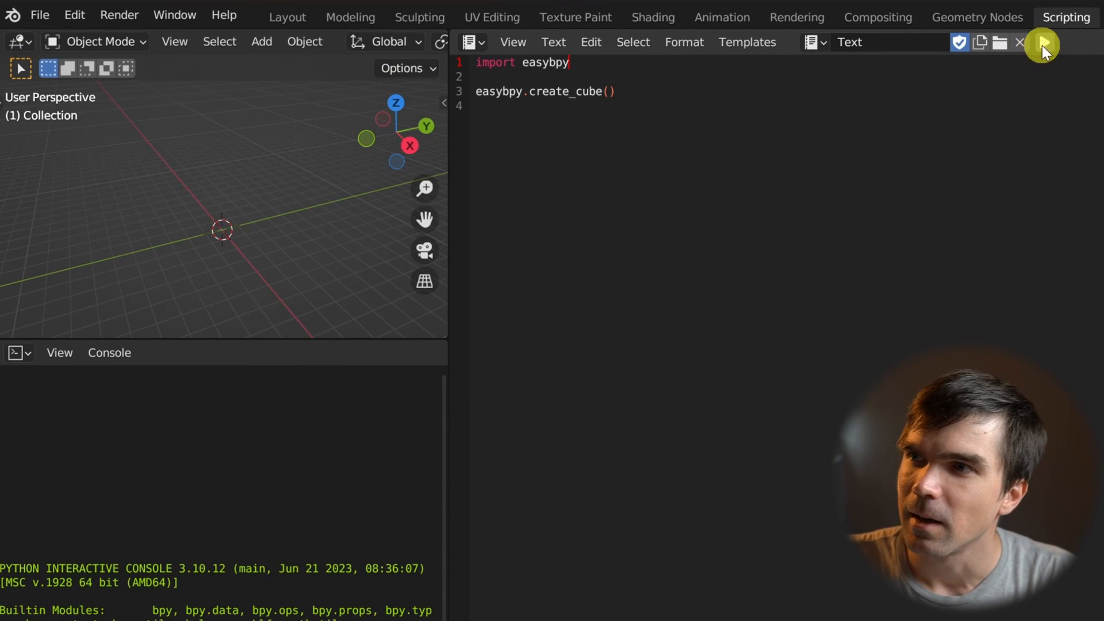
- Run the easybpy script again so create_cube adds a cube to the scene
{"action": "left_click", "coordinate": [1046, 43]}
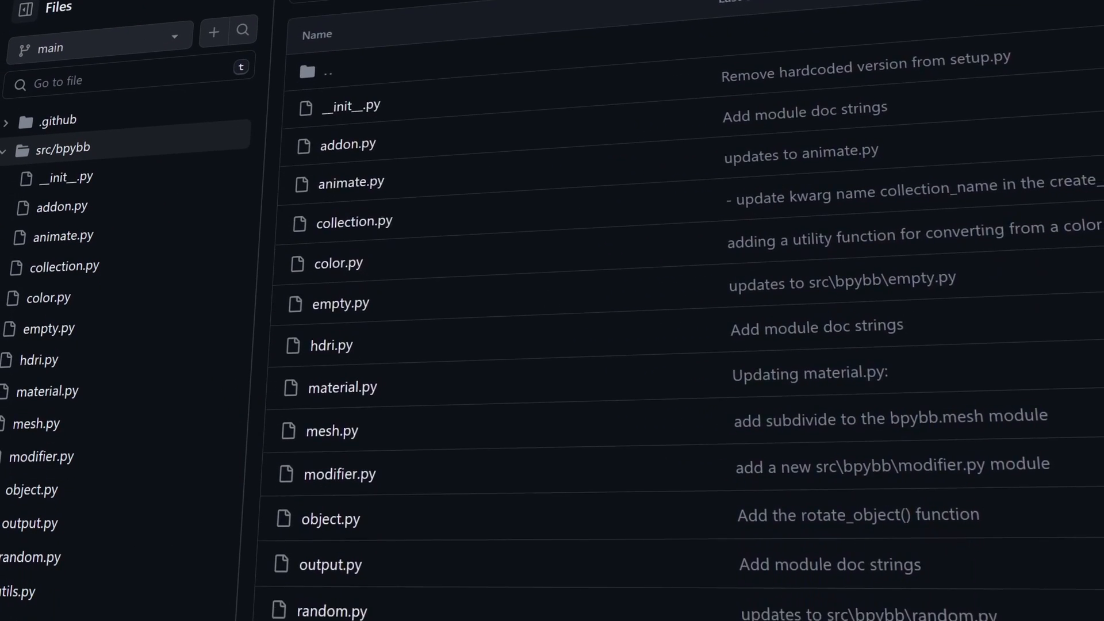
- Scroll the src/bpybb listing down to random.py and utils.py
{"action": "scroll", "scroll_direction": "down", "scroll_amount": 3}
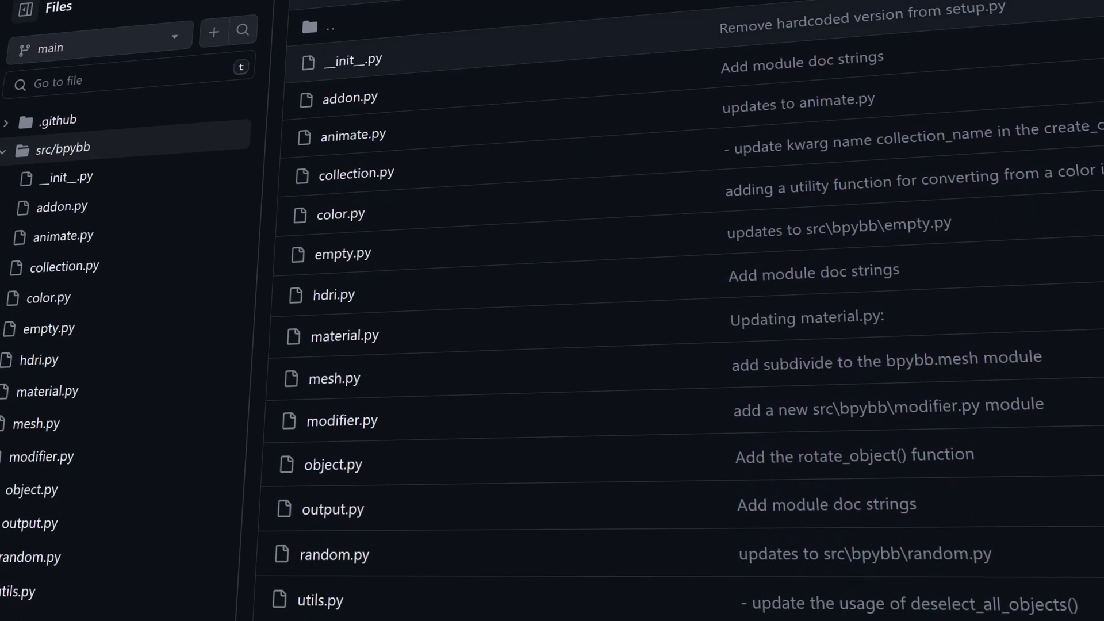